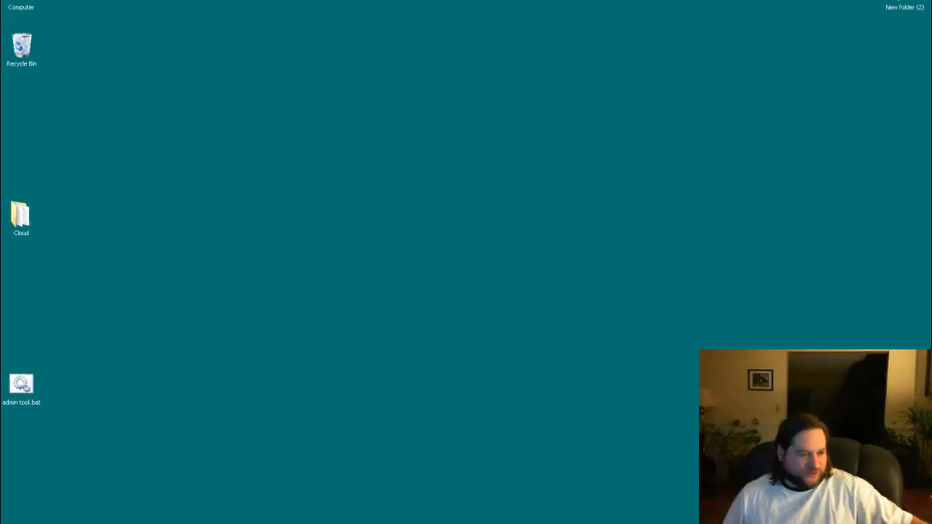
# Launch cmd.exe from the Command Prompt shortcut on the desktop
pyautogui.doubleClick(20, 383)
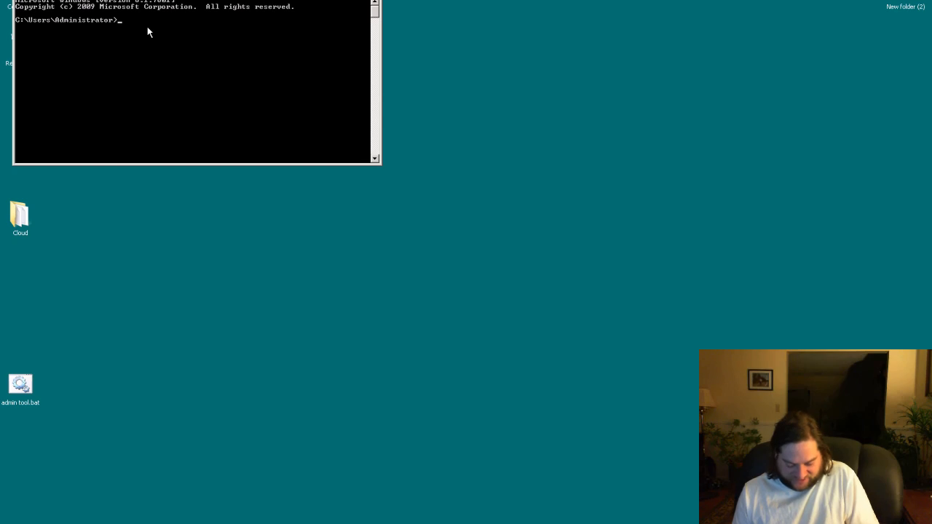
# Change directory to C:\Program Files\IIS Express
pyautogui.write('cd c:')
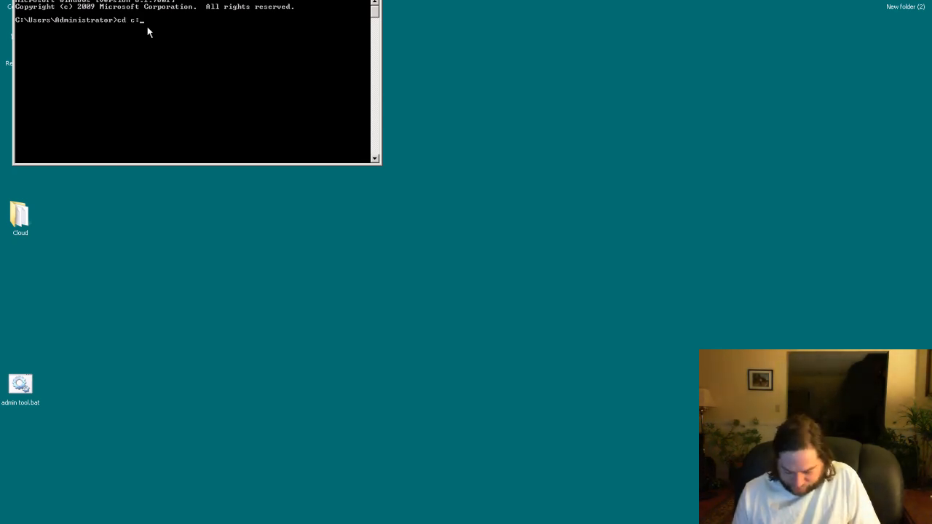
pyautogui.write('\\')
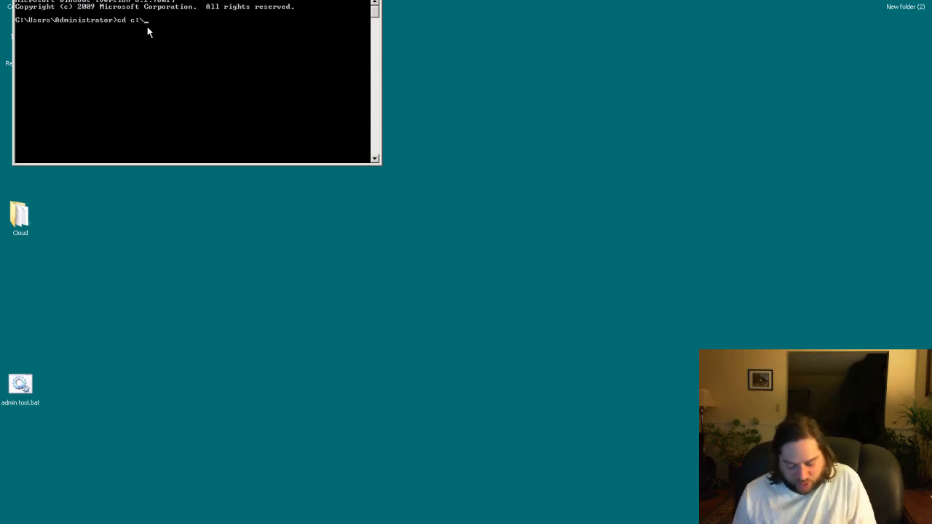
pyautogui.write('program fil')
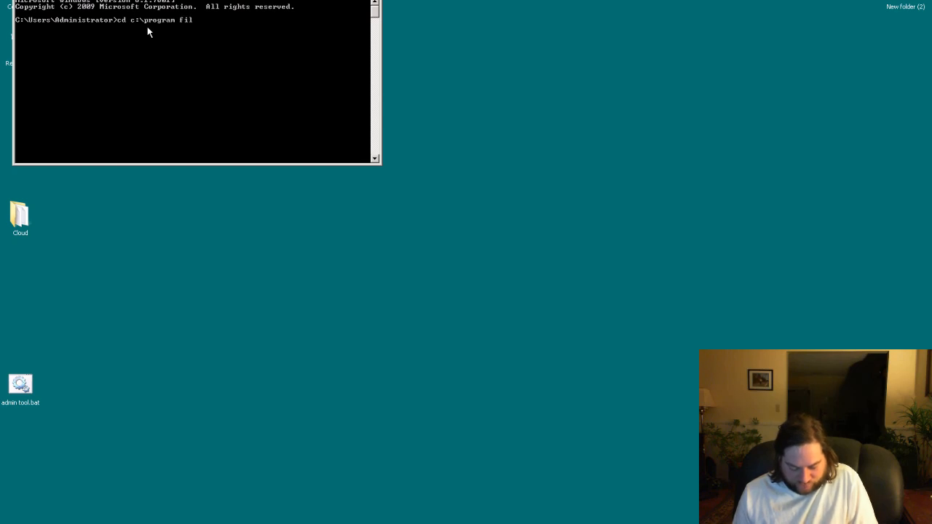
pyautogui.write('es\\')
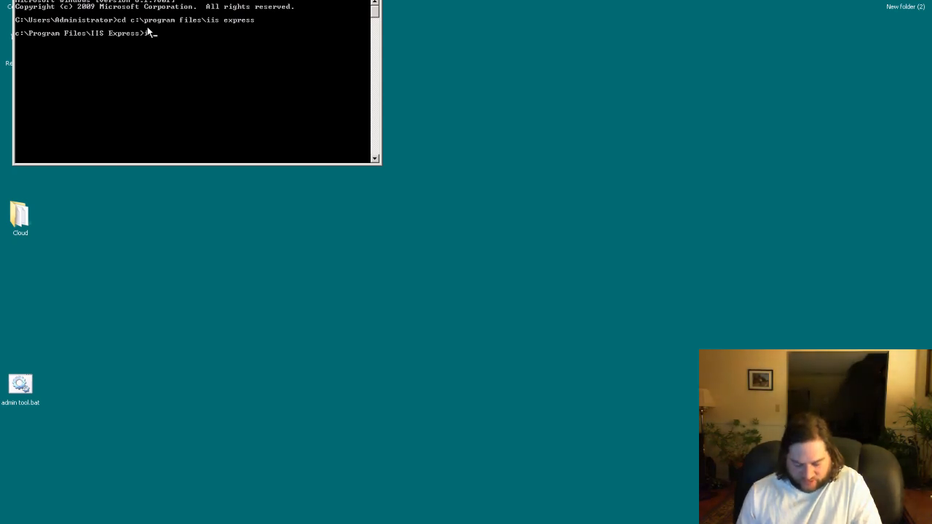
# Begin the command with iisexpress.exe /path: at the prompt
pyautogui.write('iisexpr')
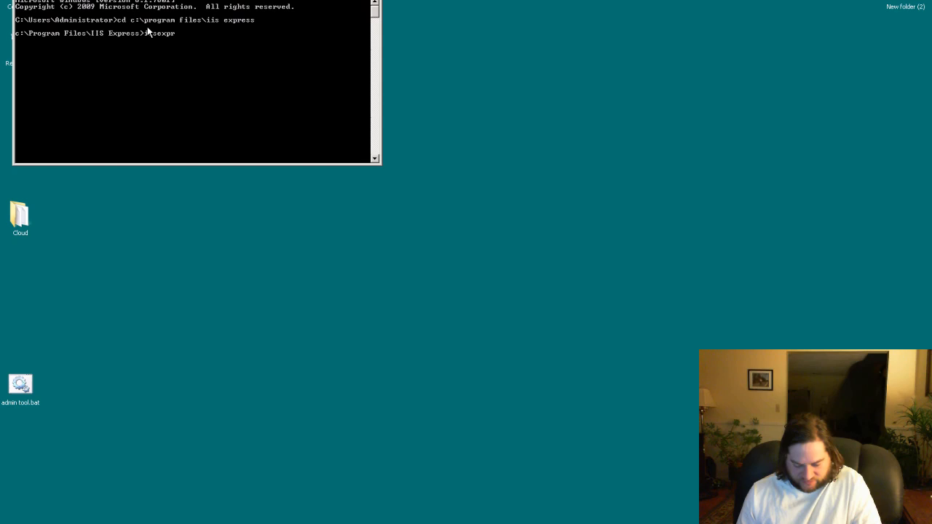
pyautogui.write('ess')
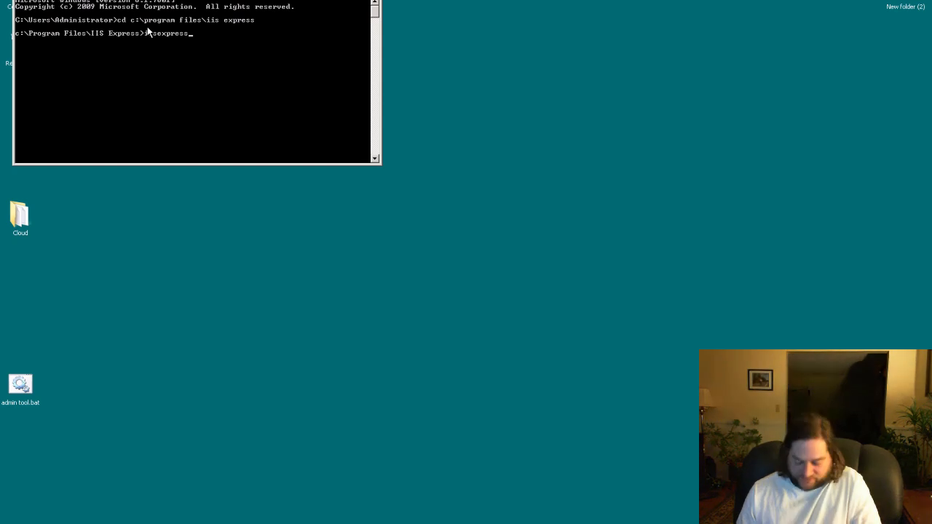
pyautogui.write('.exe')
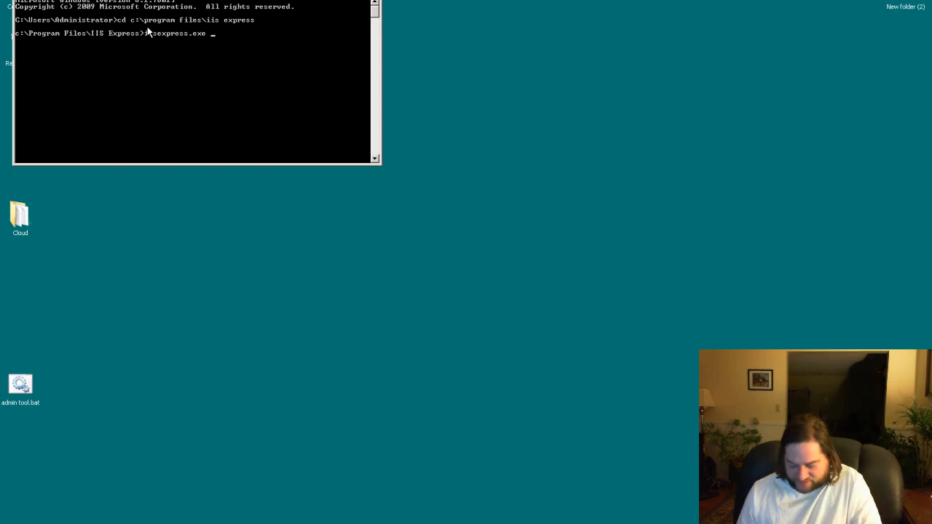
pyautogui.write('/pa')
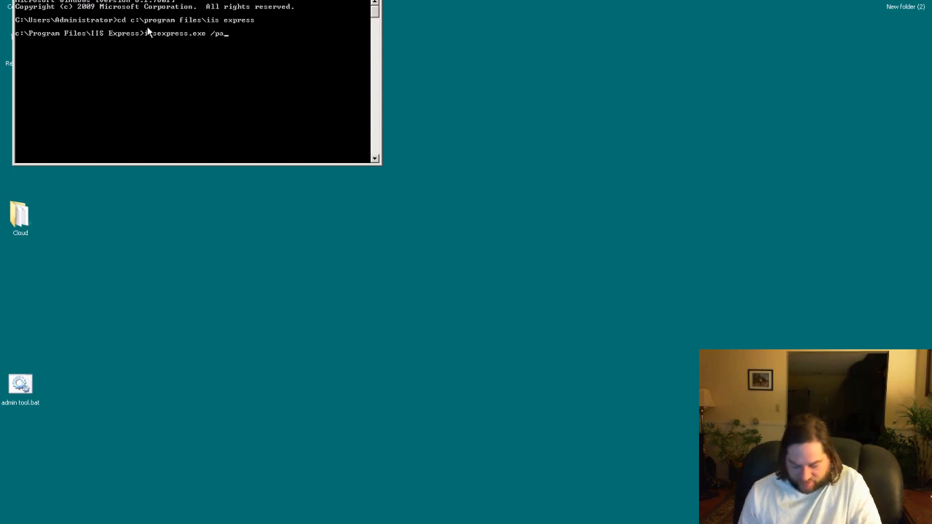
pyautogui.write('th')
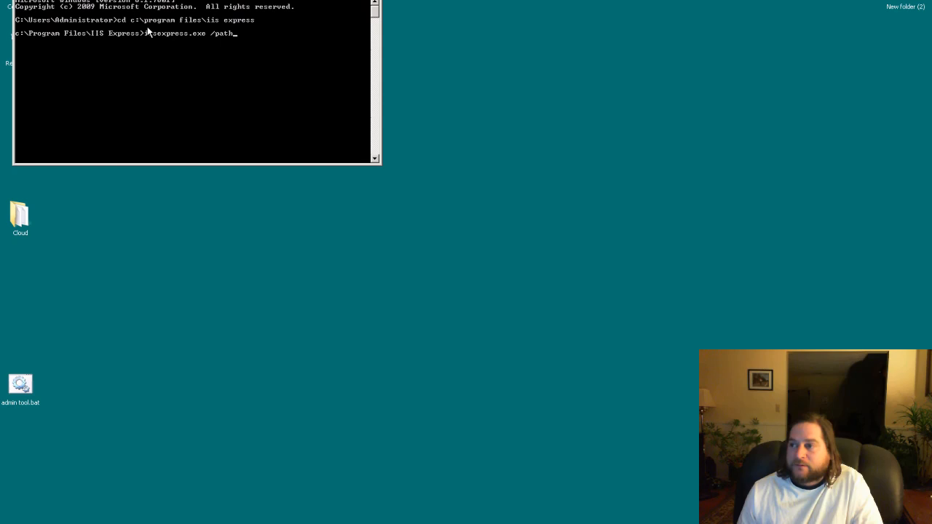
pyautogui.write(':')
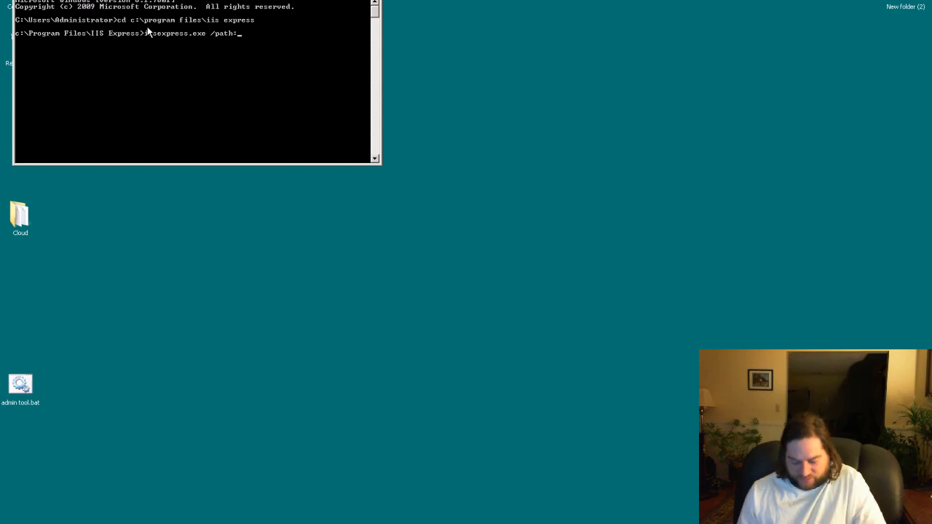
# Type the site path C:\windows\microsoft.net\framework\ without running it
pyautogui.write('C:\\')
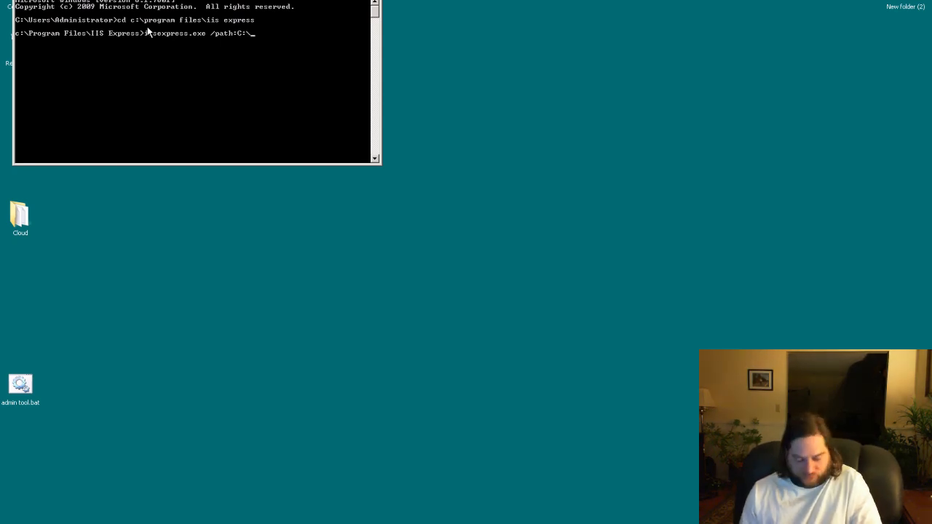
pyautogui.write('window')
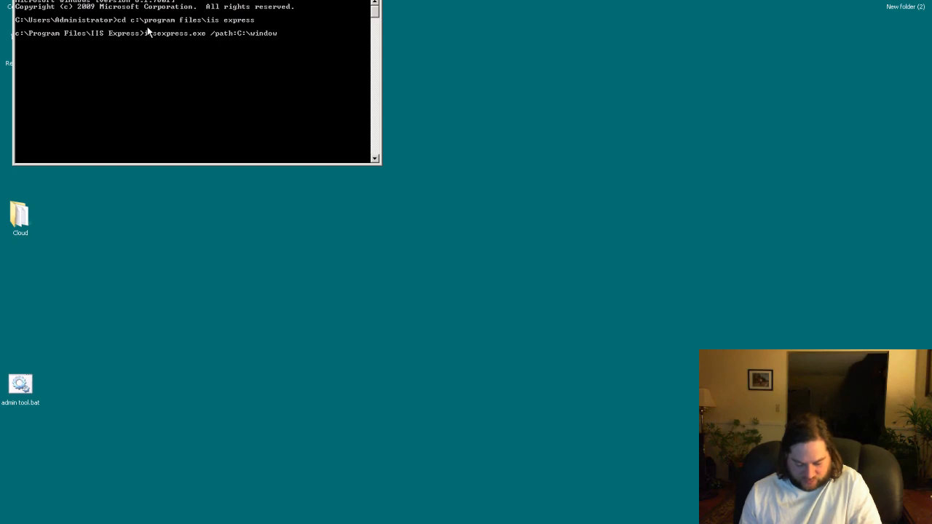
pyautogui.write('s')
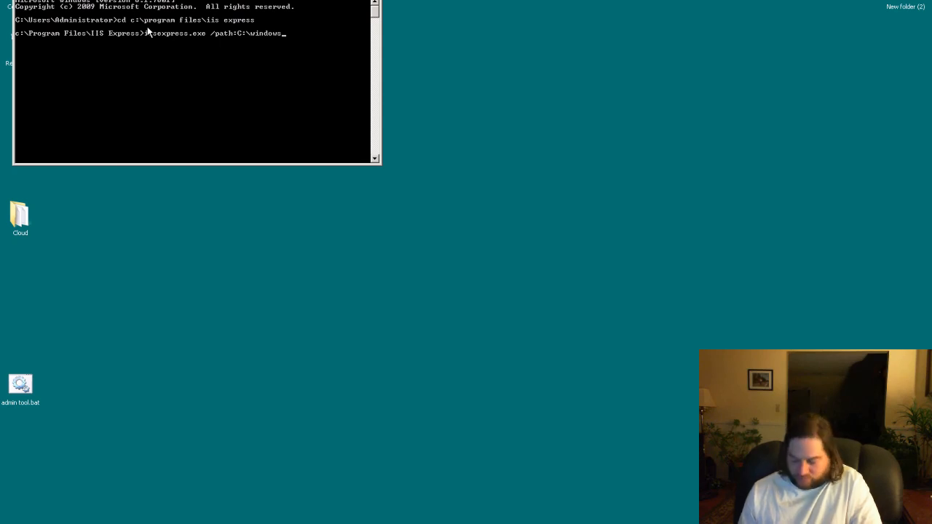
pyautogui.write('\\')
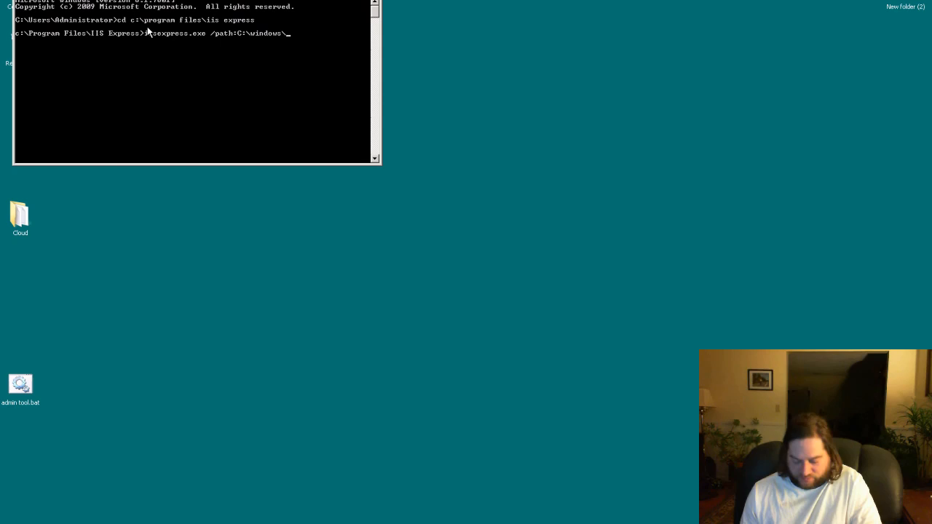
pyautogui.write('micro')
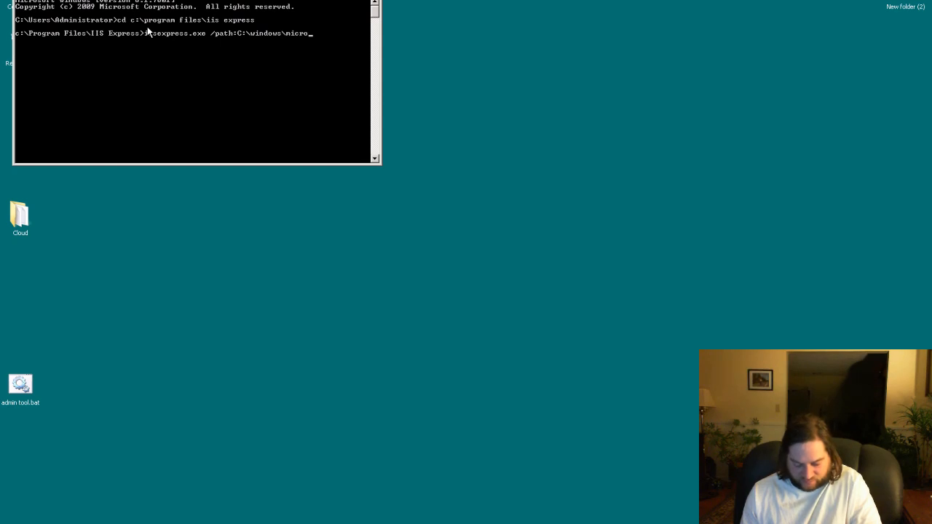
pyautogui.write('soft')
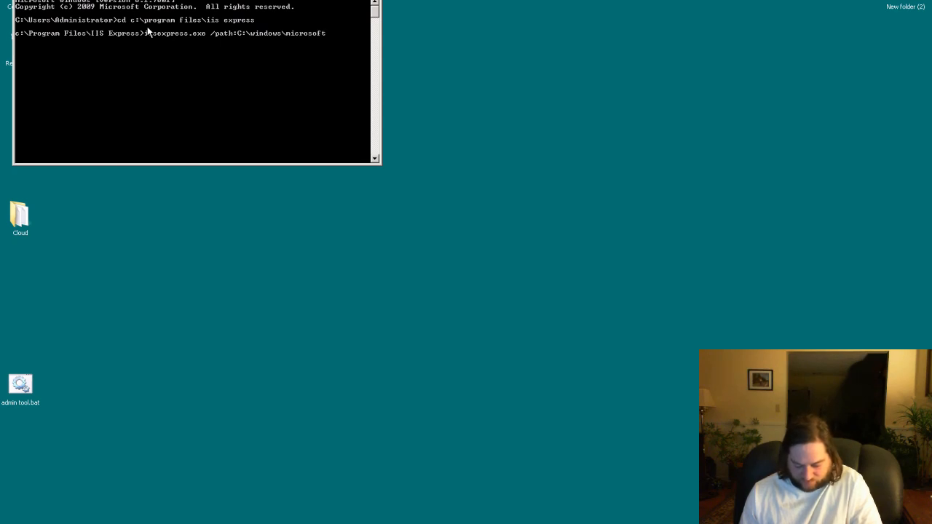
pyautogui.write('.net\\')
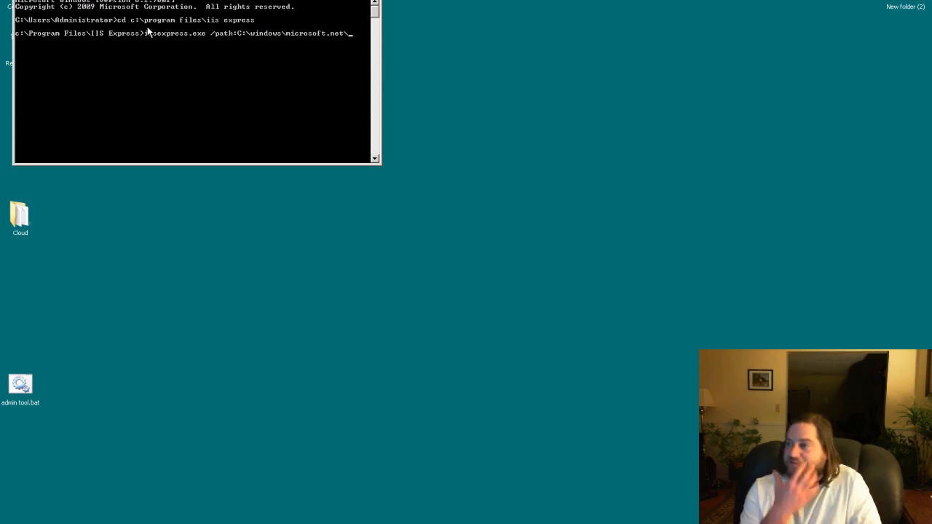
pyautogui.write('fram')
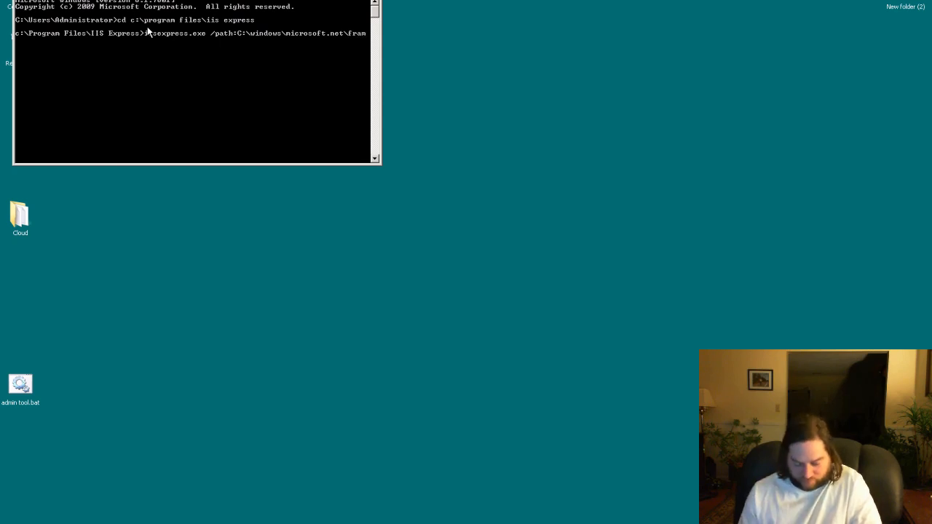
pyautogui.write('work\\')
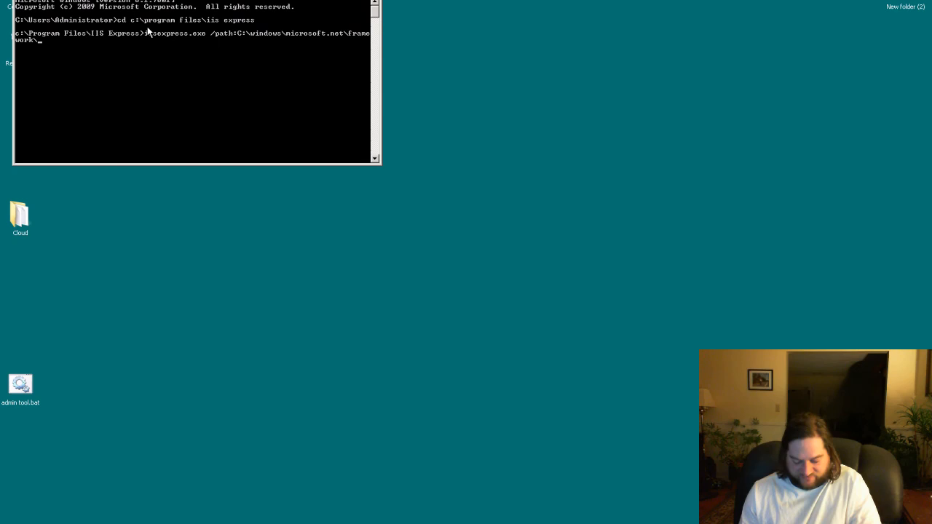
# Complete the path with v4.0.30319\asp.netwebadminfiles
pyautogui.write('v')
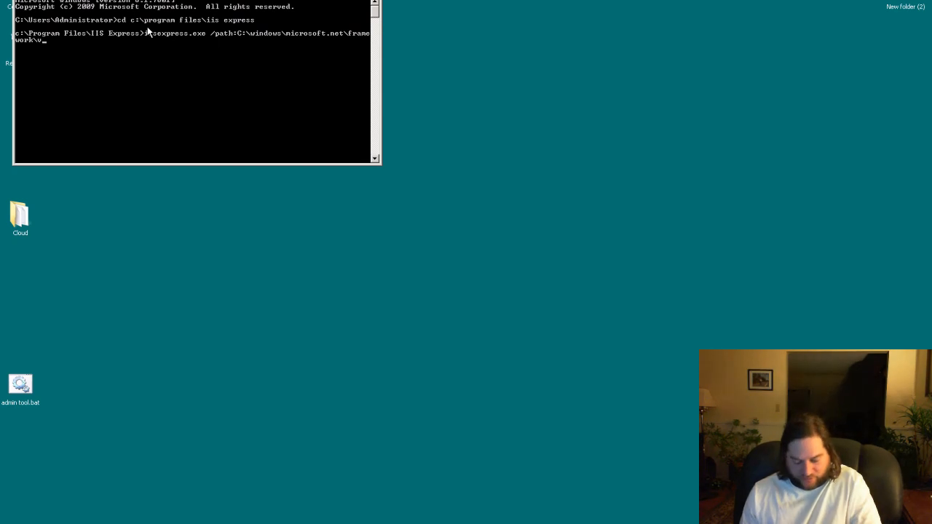
pyautogui.write('4.0.3')
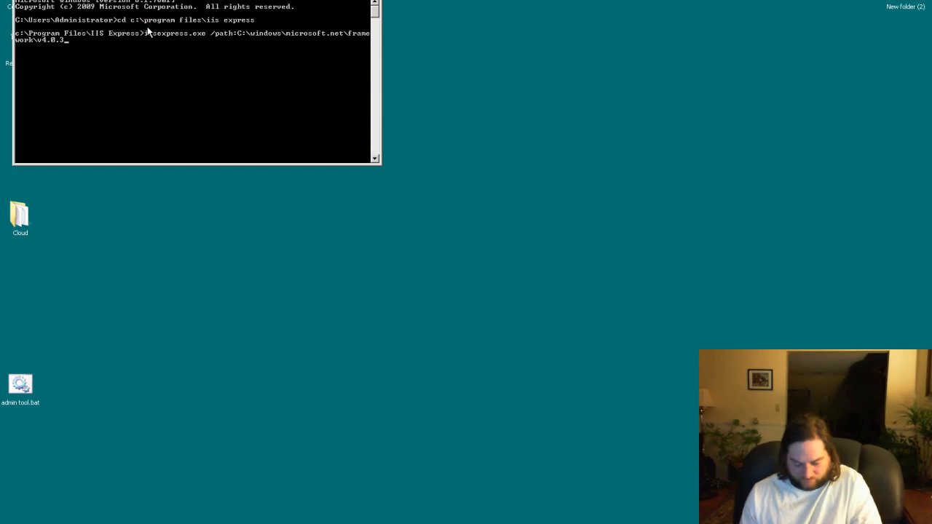
pyautogui.write('0319\\')
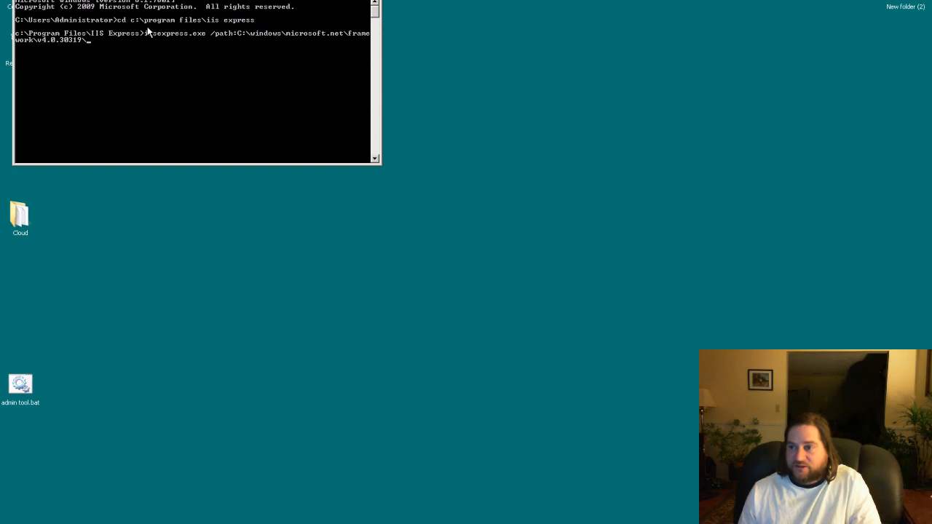
pyautogui.write('a')
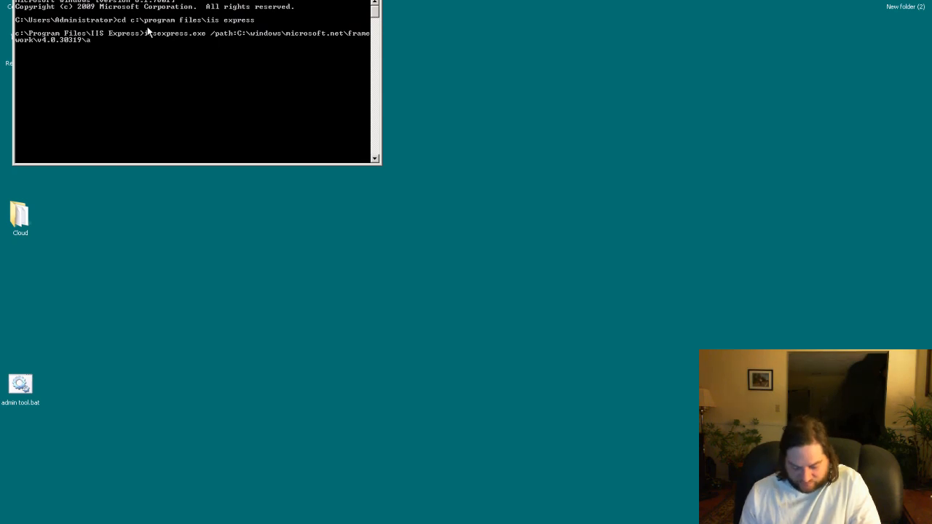
pyautogui.write('sp.net')
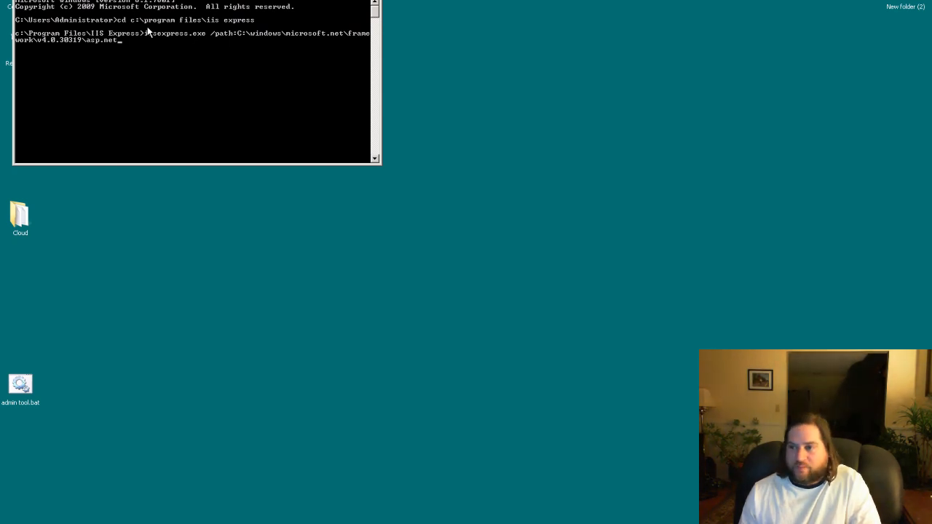
pyautogui.write('web')
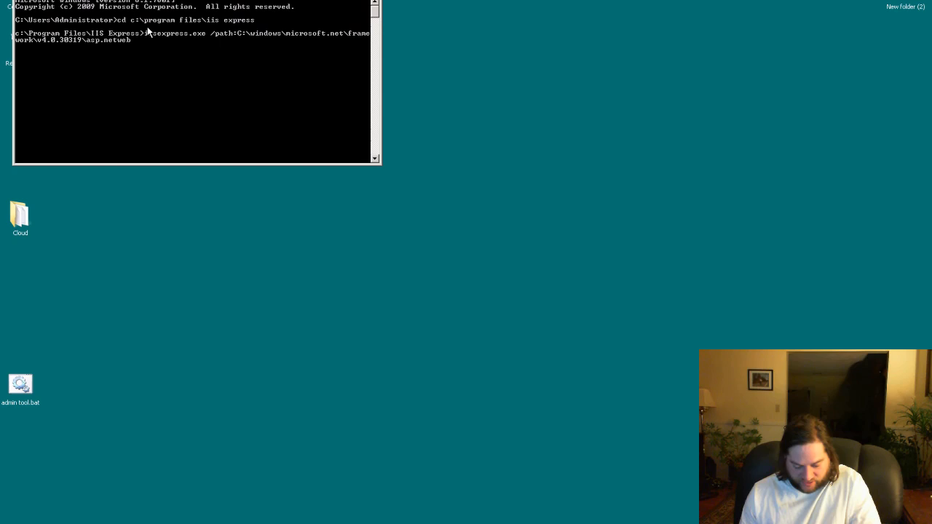
pyautogui.write('adminf')
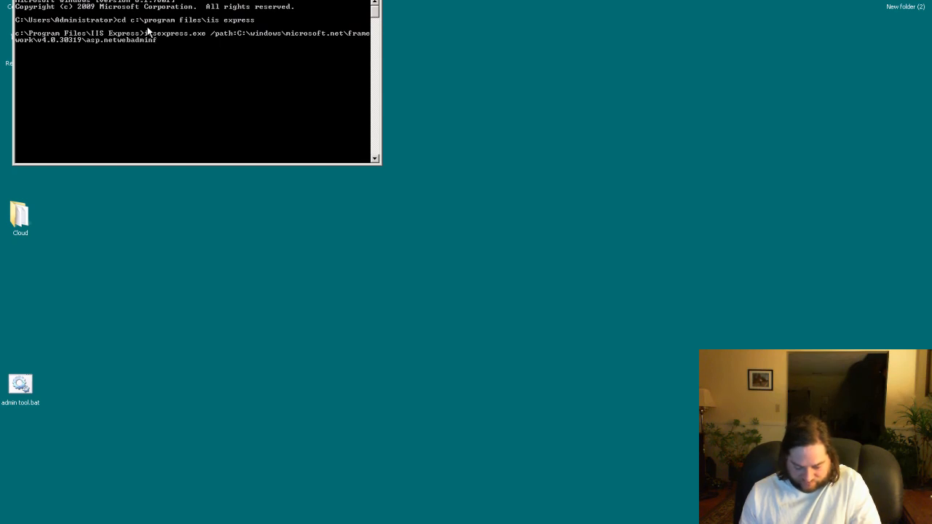
pyautogui.write('files')
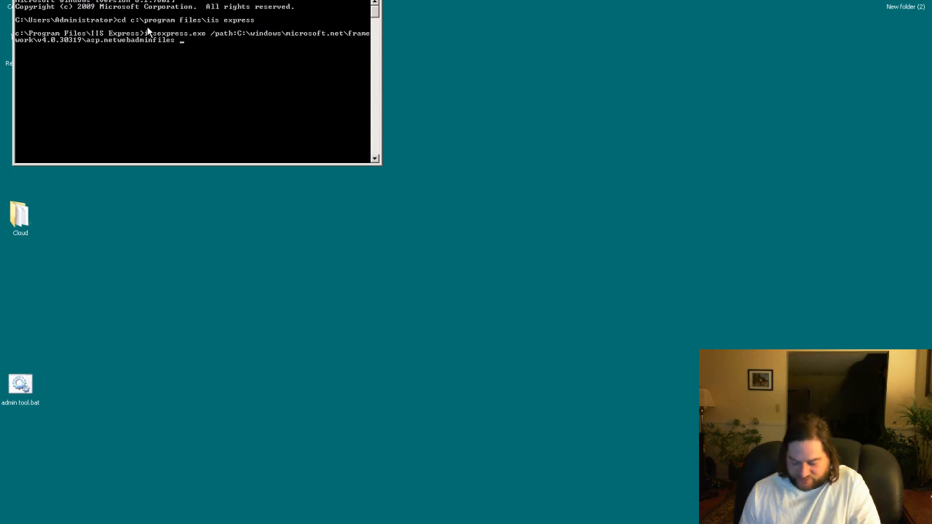
# Add /vpath:"/asp.netwebadminfiles" and begin the /port: option
pyautogui.write('/')
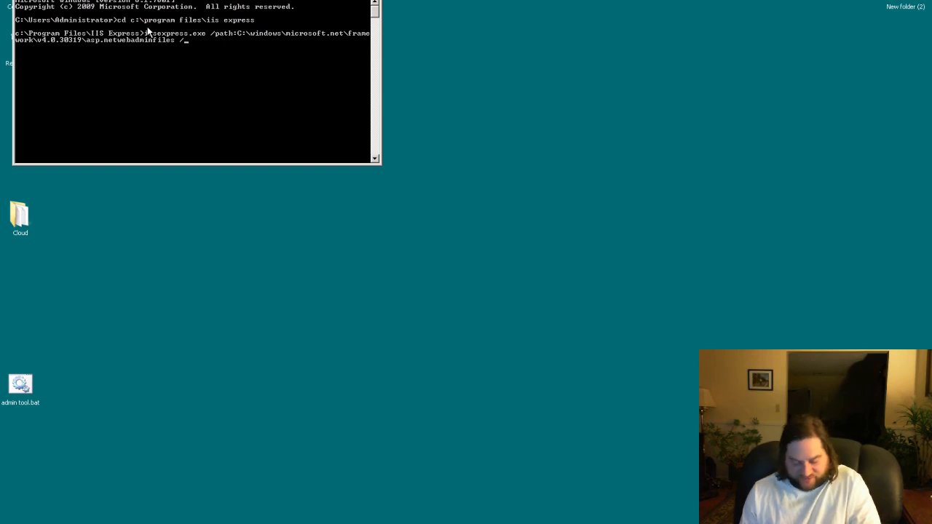
pyautogui.write('vp')
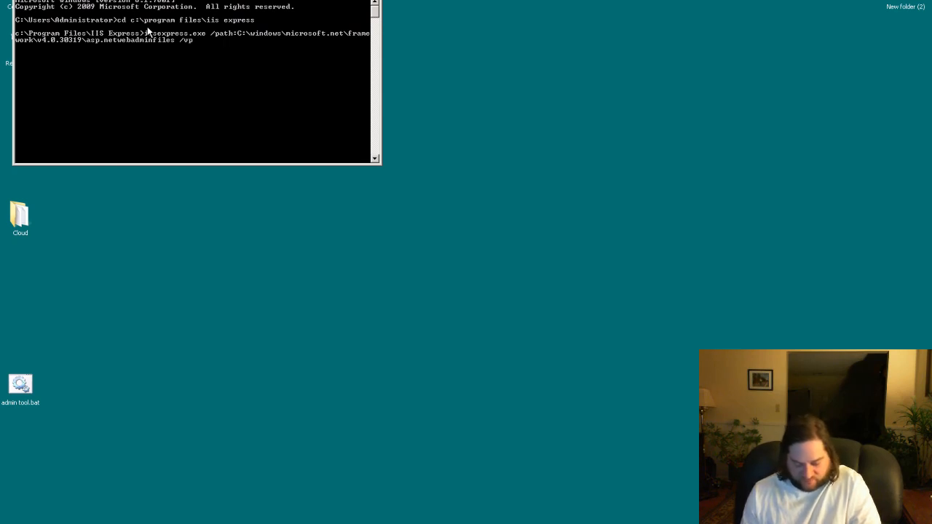
pyautogui.write('path')
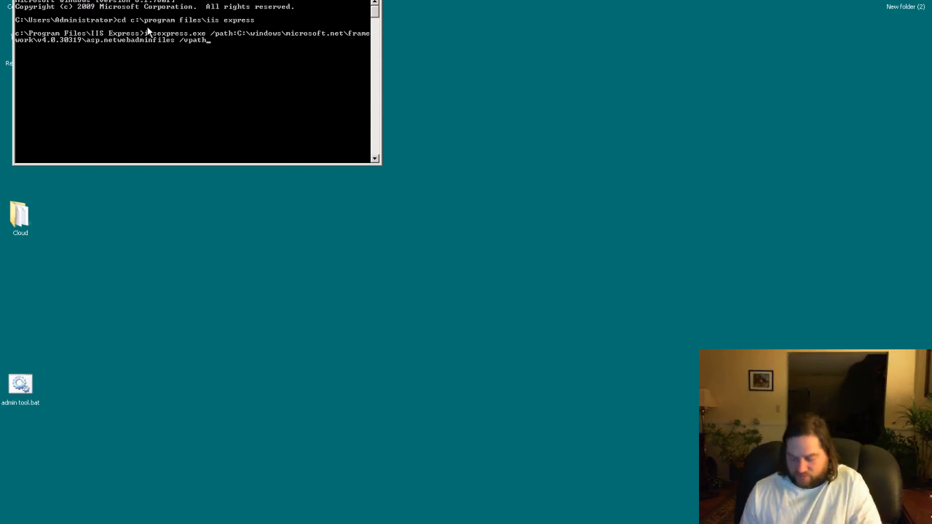
pyautogui.write(':')
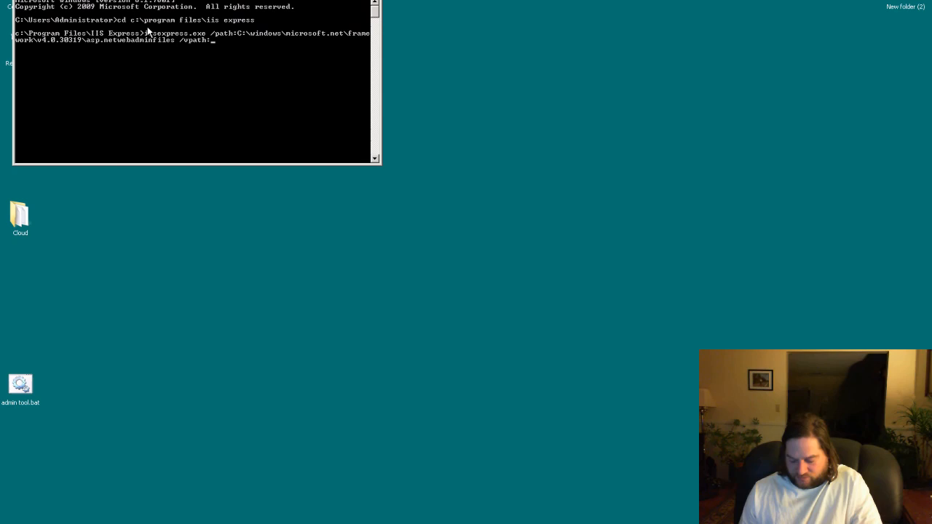
pyautogui.write('"')
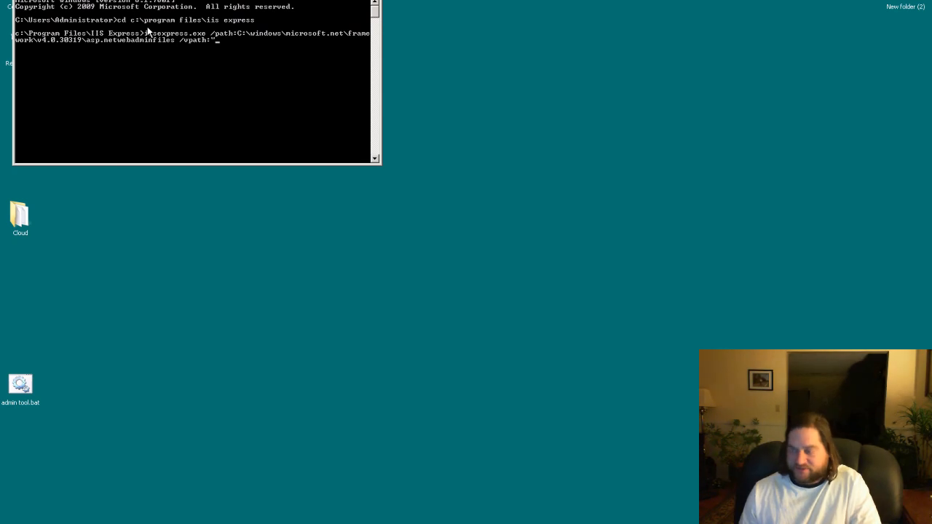
pyautogui.write('/')
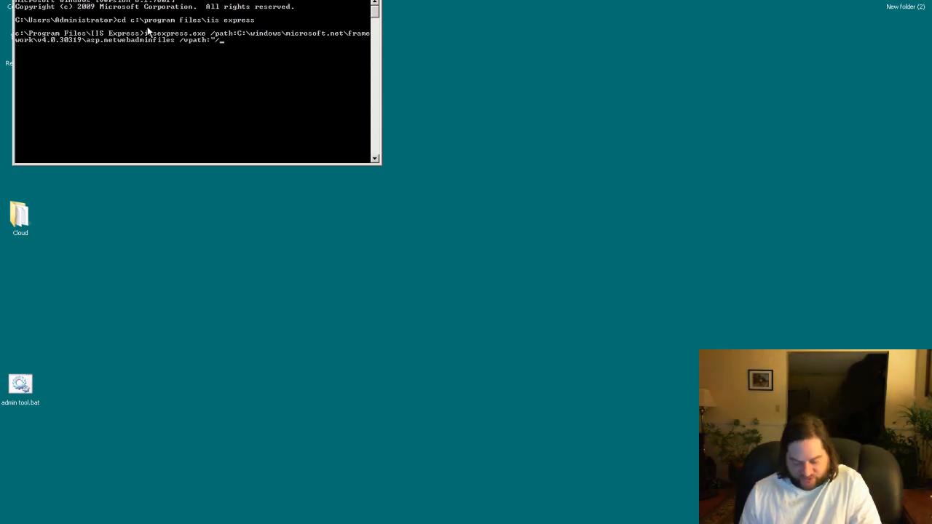
pyautogui.write('asp.')
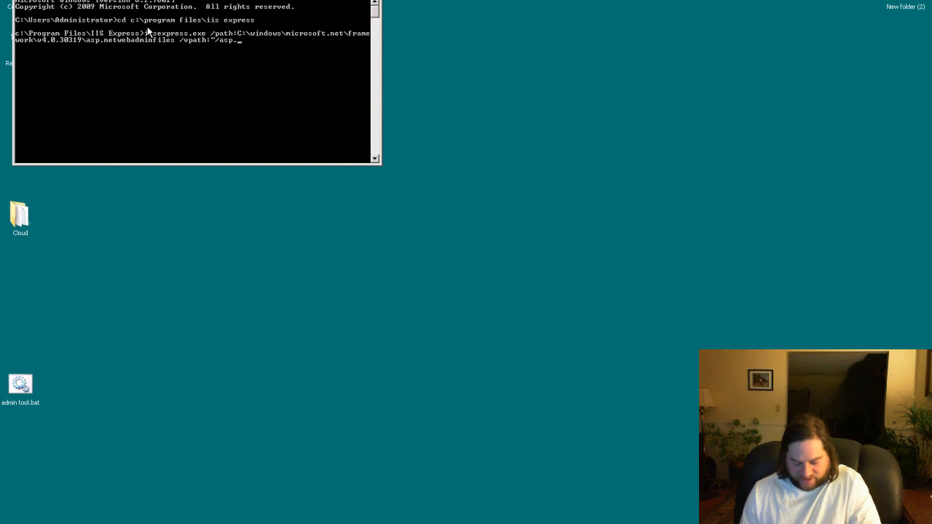
pyautogui.write('net')
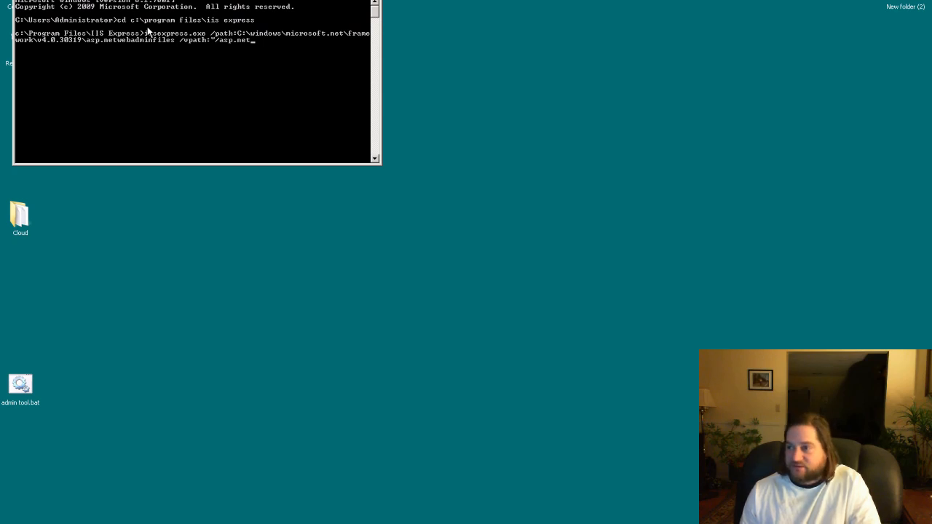
pyautogui.write('web')
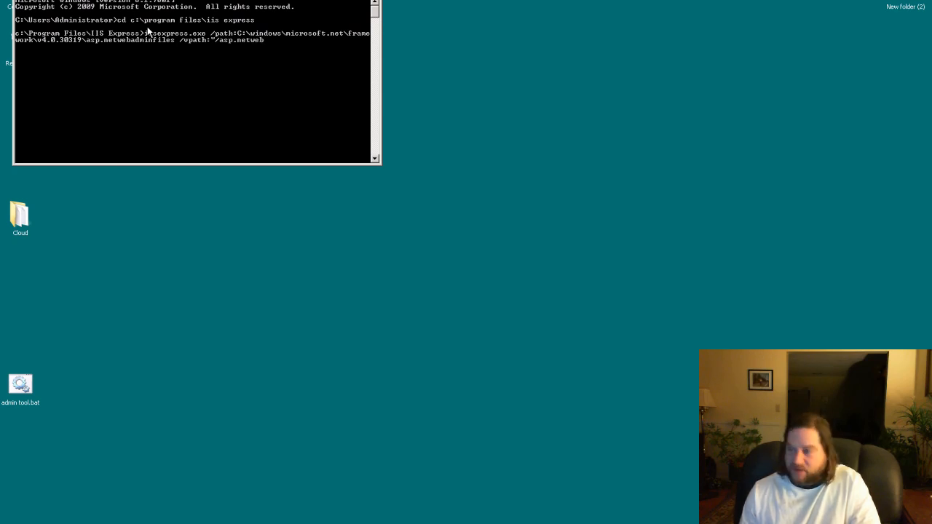
pyautogui.write('ab')
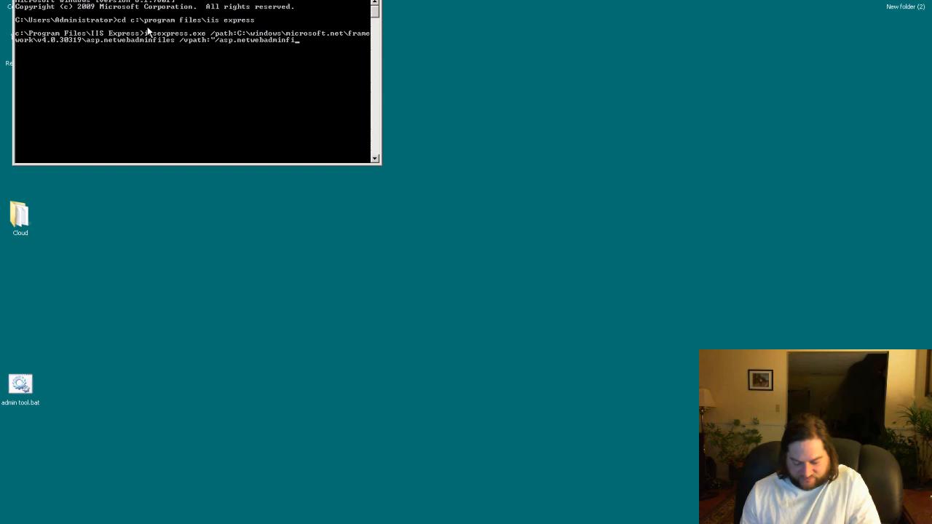
pyautogui.write('les')
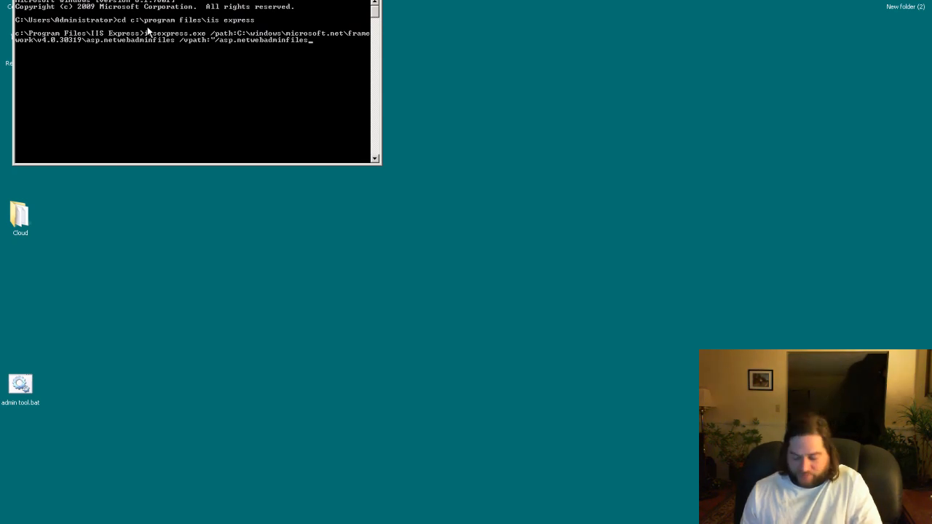
pyautogui.write('"')
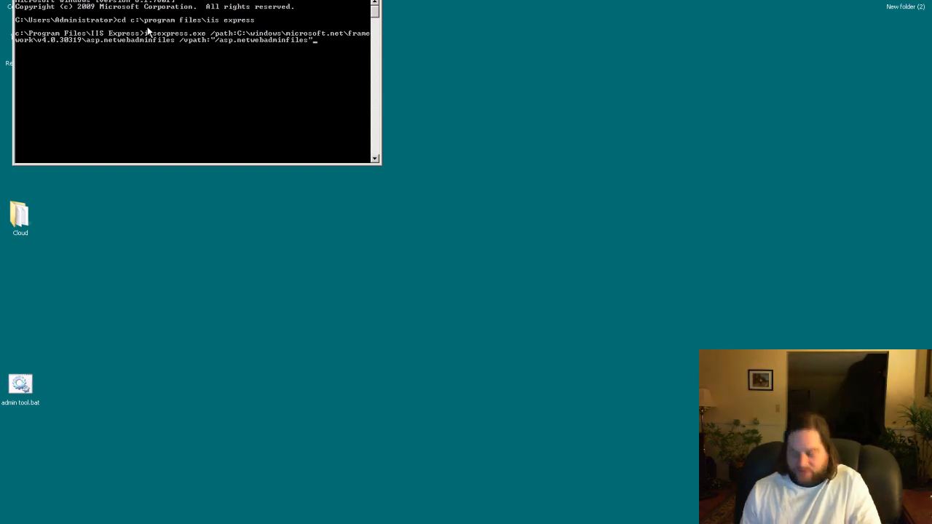
pyautogui.write('/')
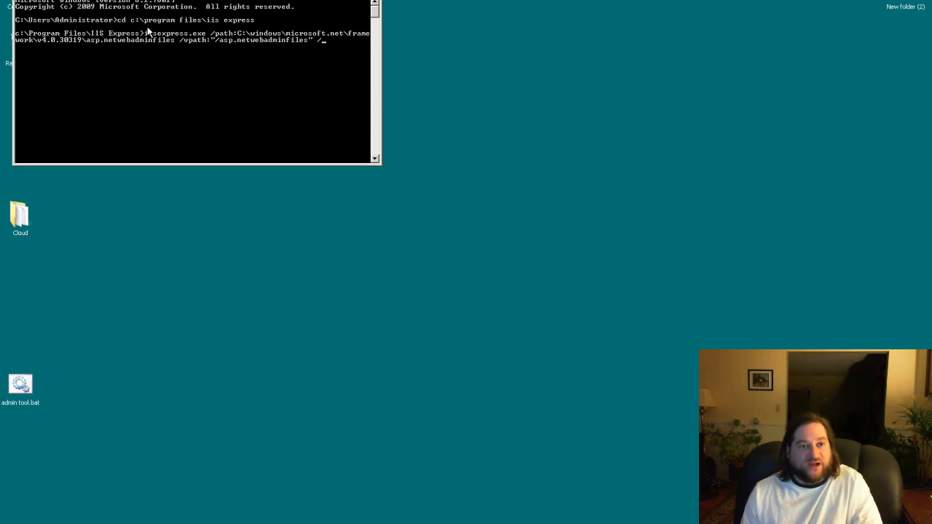
pyautogui.write('/port:')
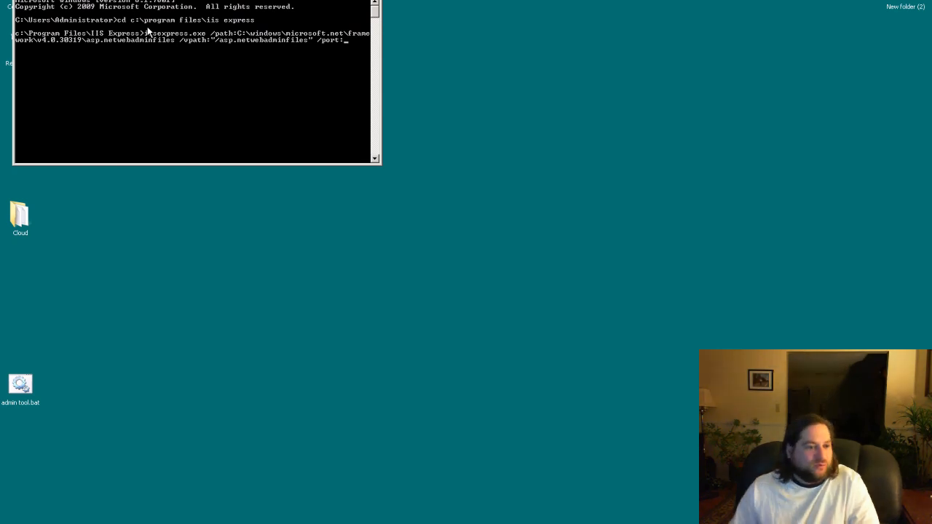
# Open admin tool.bat in Notepad to check its /port:8095 /clr:4.0 command, then close it
pyautogui.rightClick(20, 383)
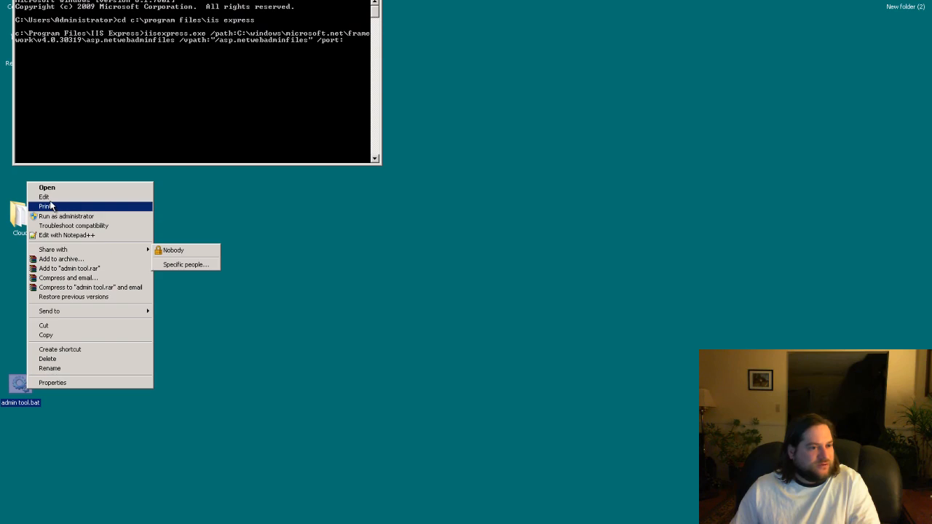
pyautogui.click(44, 197)
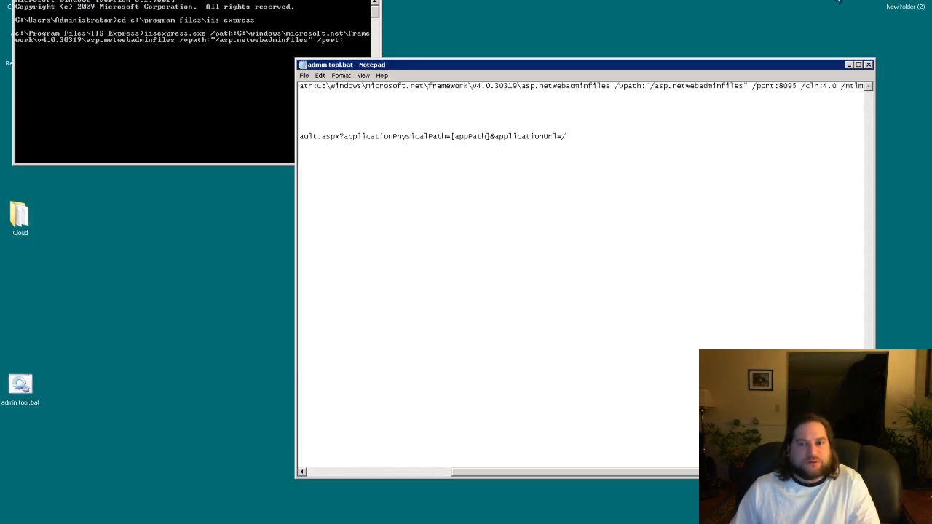
pyautogui.click(868, 64)
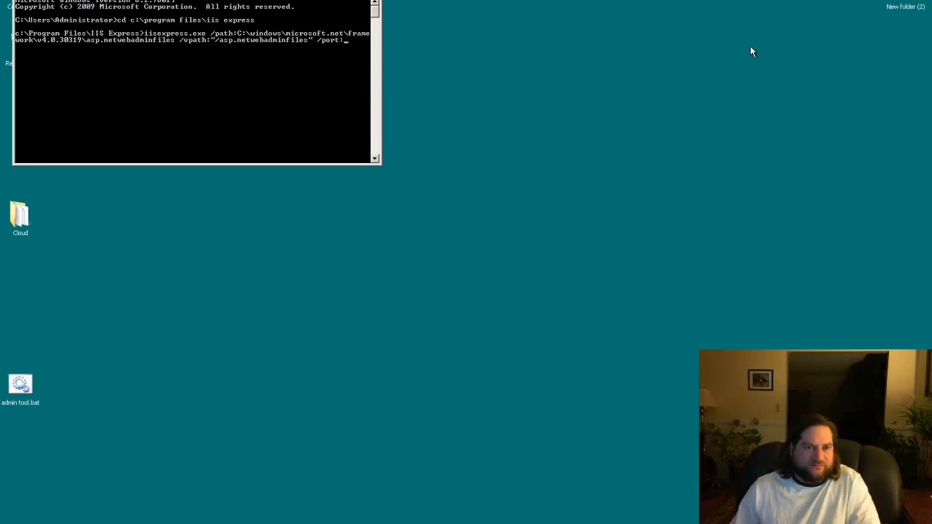
# Finish the command with /port:8095 /clr:4.0 /ntlm and run IIS Express
pyautogui.write('8')
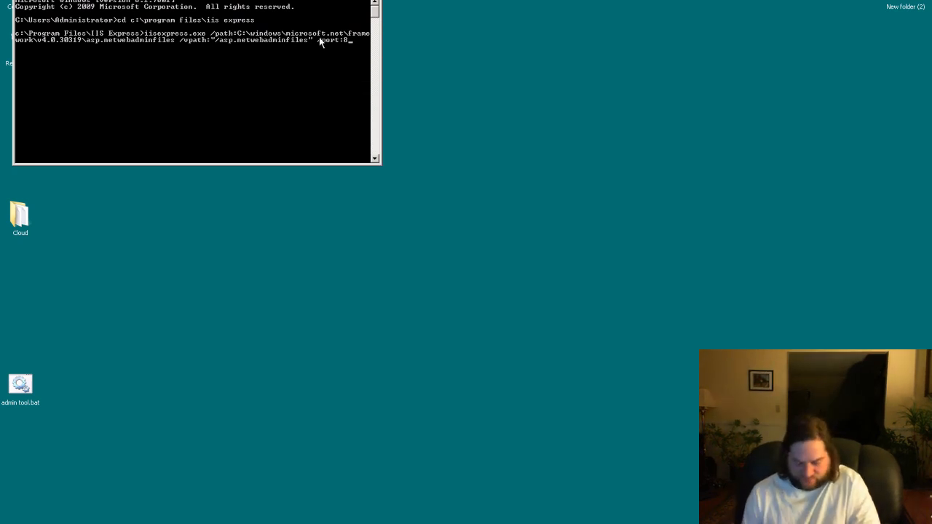
pyautogui.write('095 /')
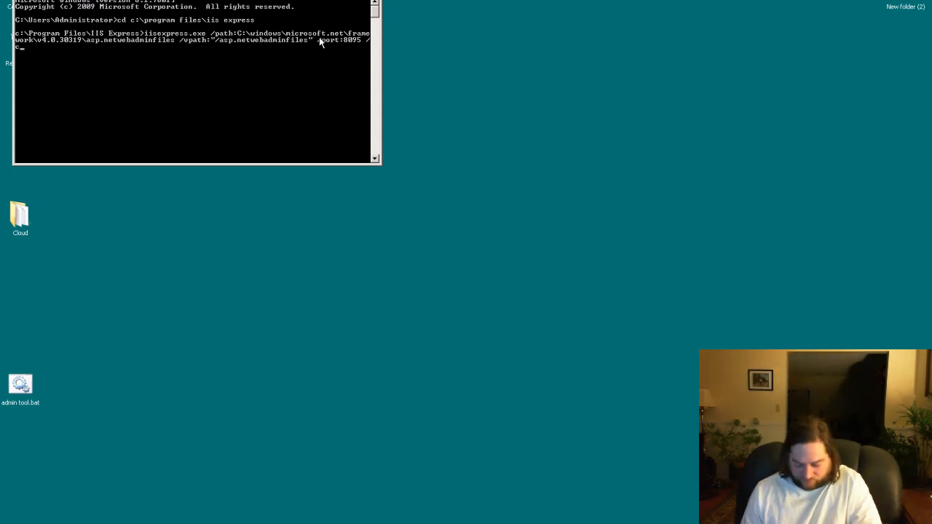
pyautogui.write('clr:')
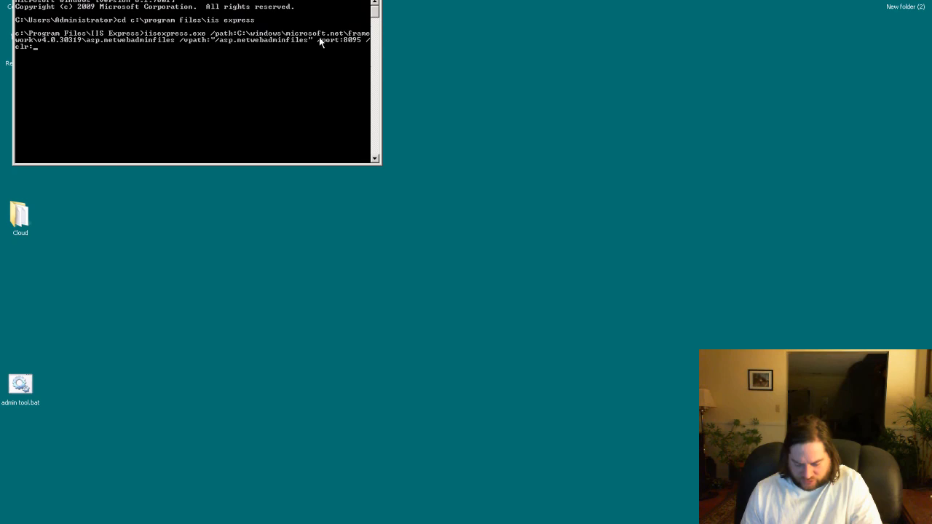
pyautogui.write('4.0')
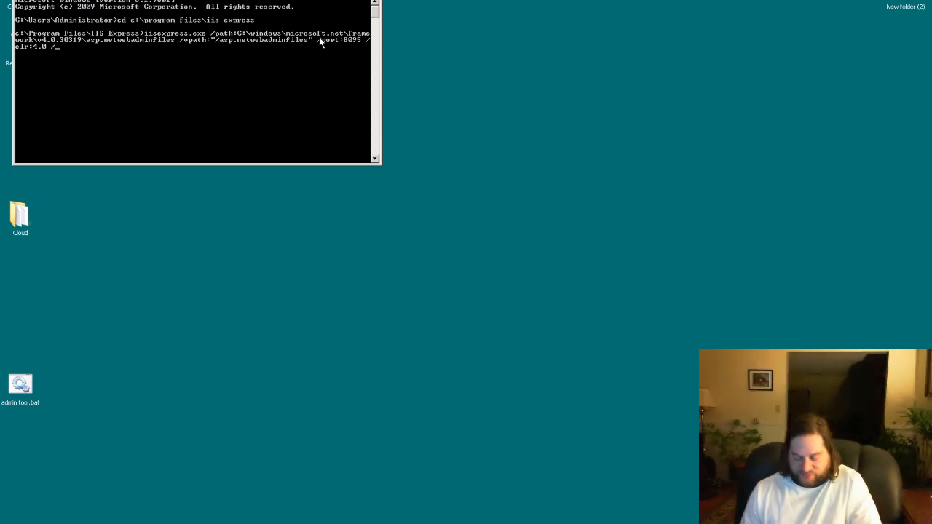
pyautogui.write('/ntl')
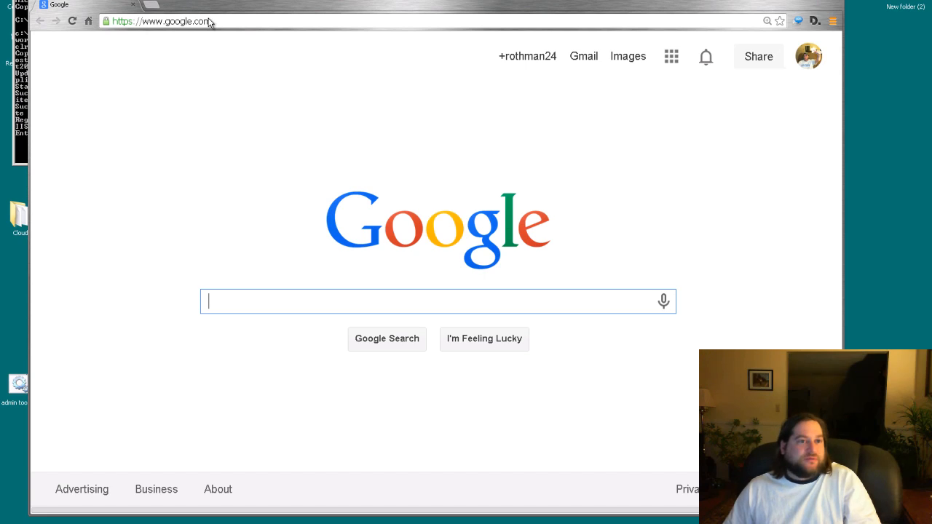
# Paste the localhost:8082 default.aspx URL, setting applicationPhysicalPath to the e:\dropbox ukraine.net site folder
pyautogui.rightClick(164, 21)
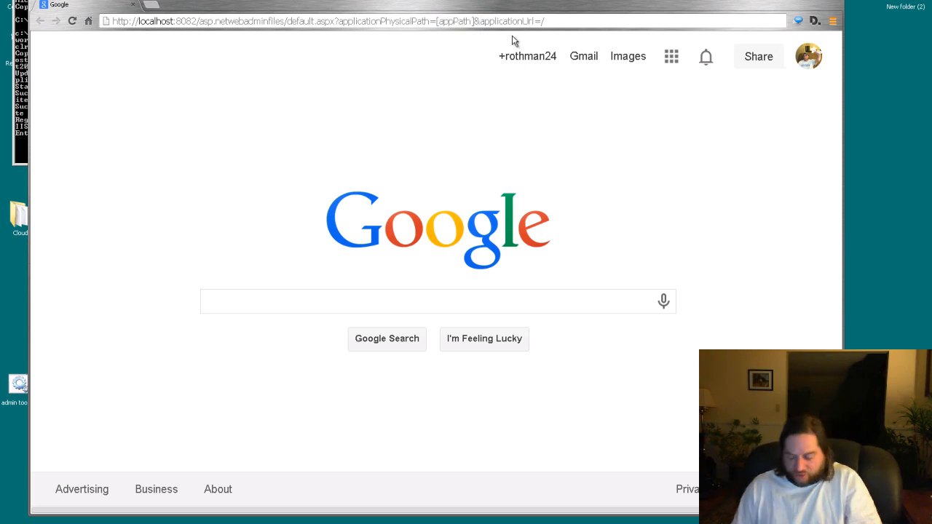
pyautogui.click(437, 20)
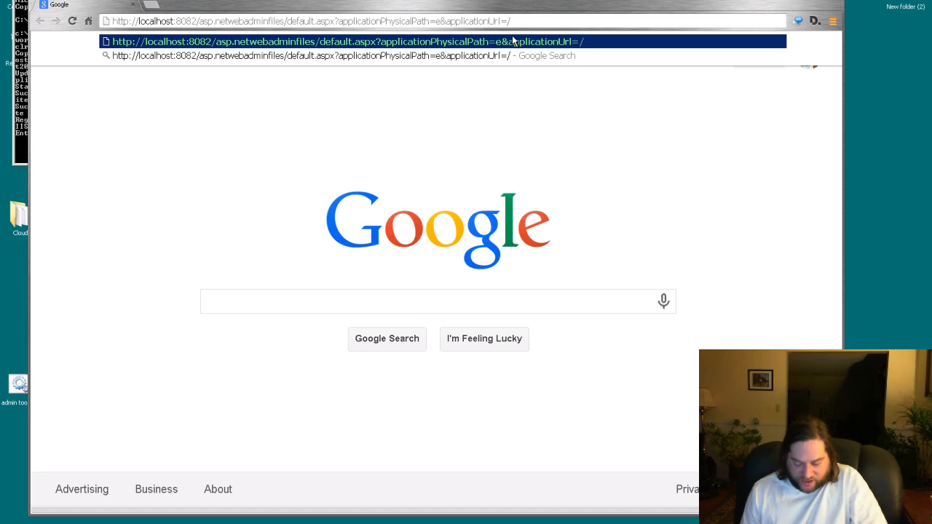
pyautogui.write(':\\')
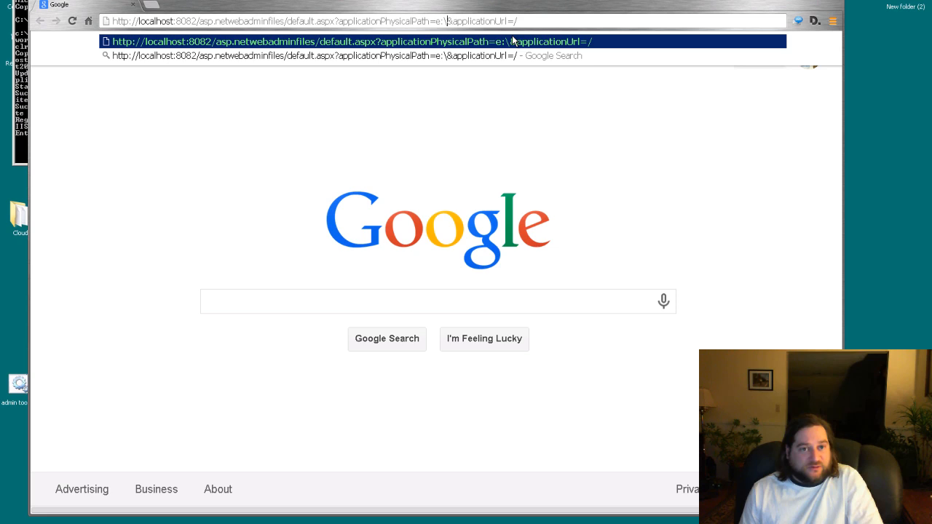
pyautogui.write('dropbox\\u')
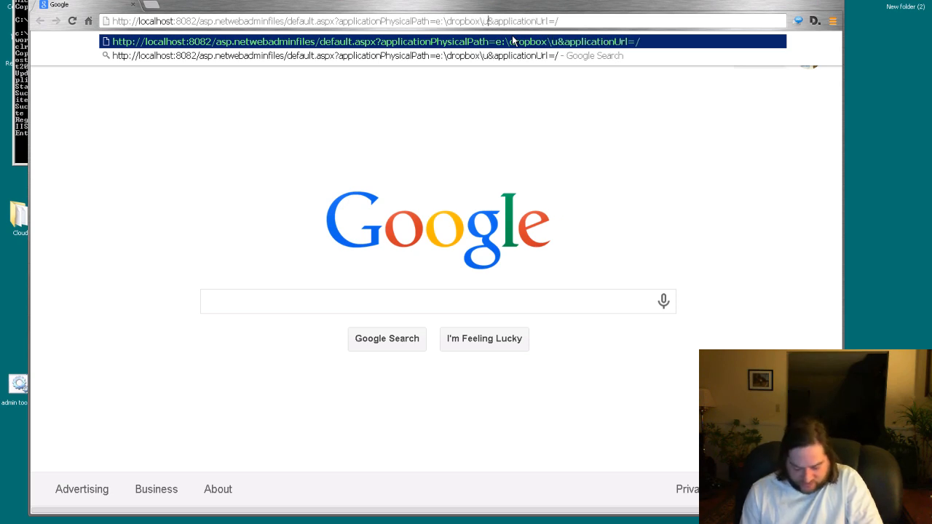
pyautogui.write('nnamed site')
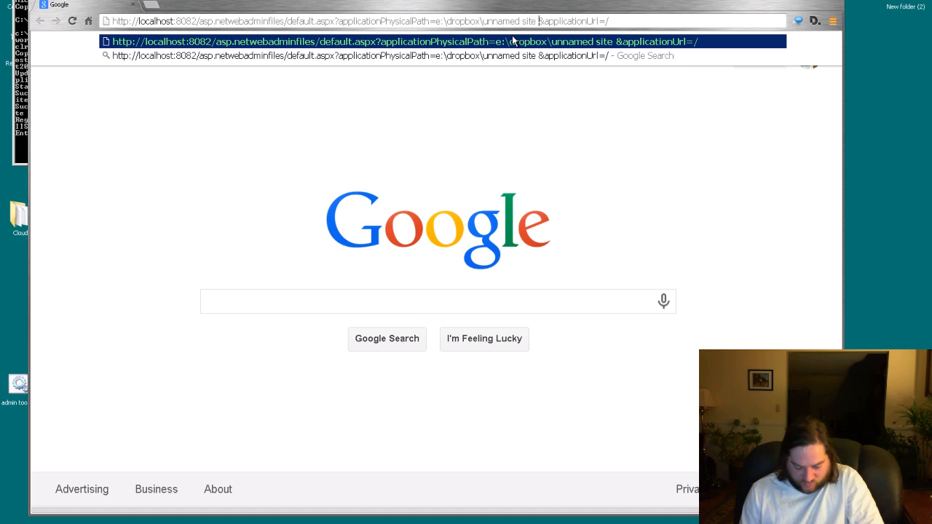
pyautogui.write('1')
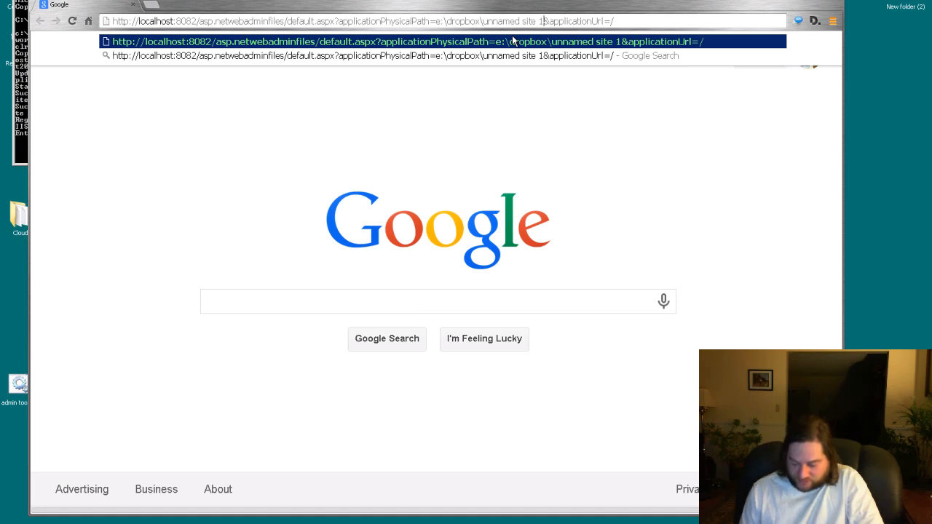
pyautogui.write('\\u')
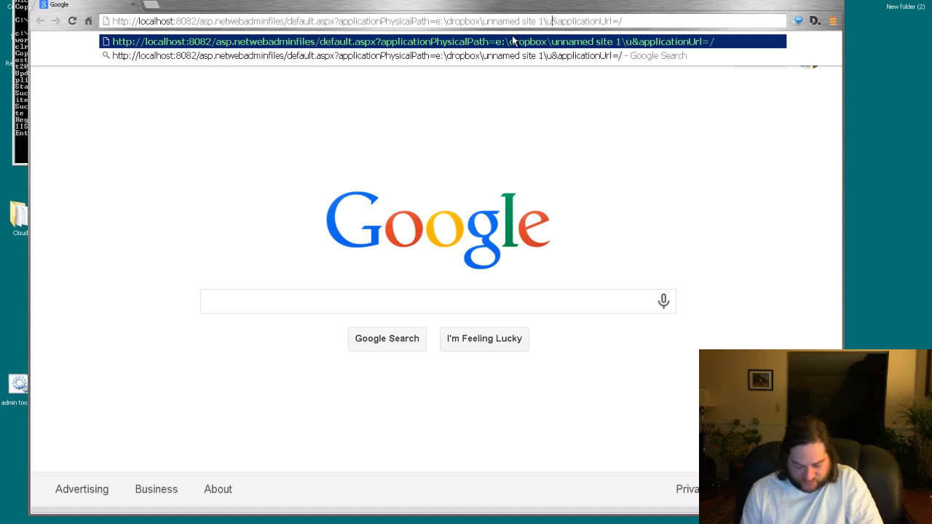
pyautogui.write('kraine')
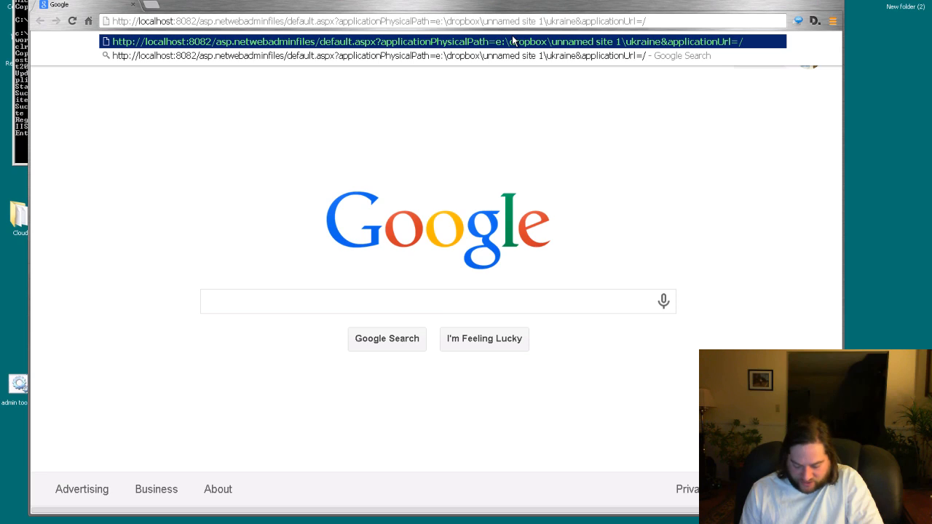
pyautogui.write('.net')
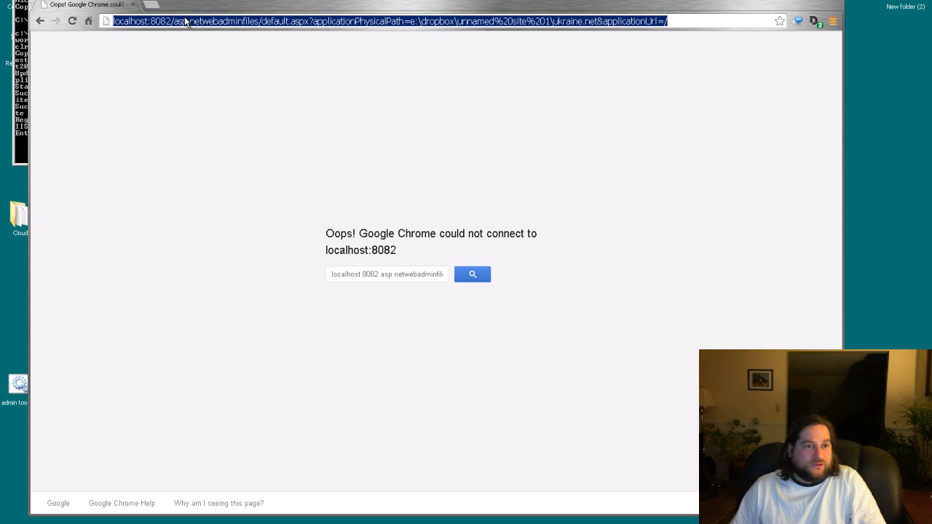
# Change the address port from 8082 to 8095 and reload the admin tool
pyautogui.click(256, 38)
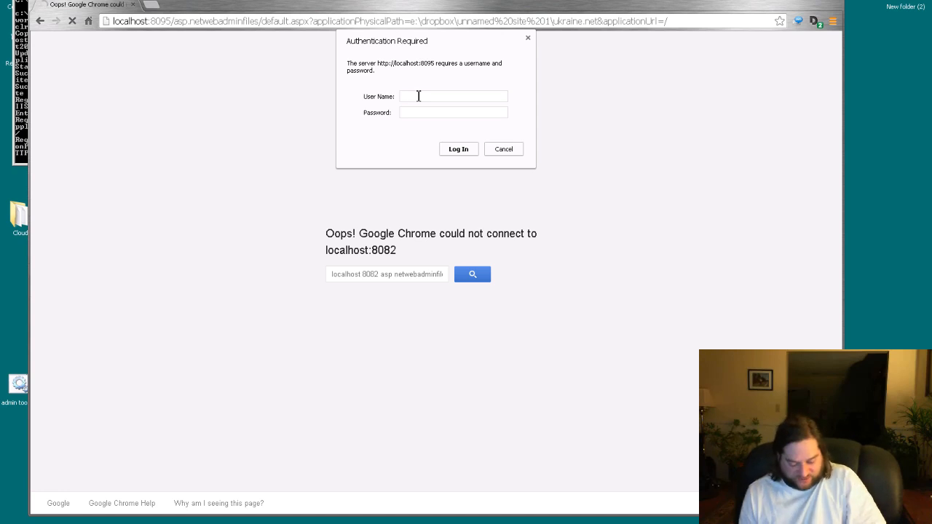
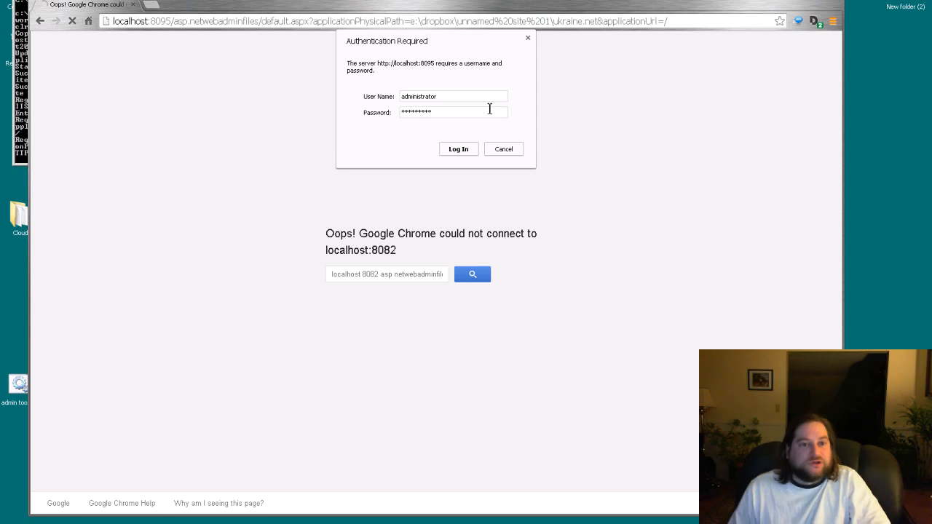
pyautogui.click(458, 149)
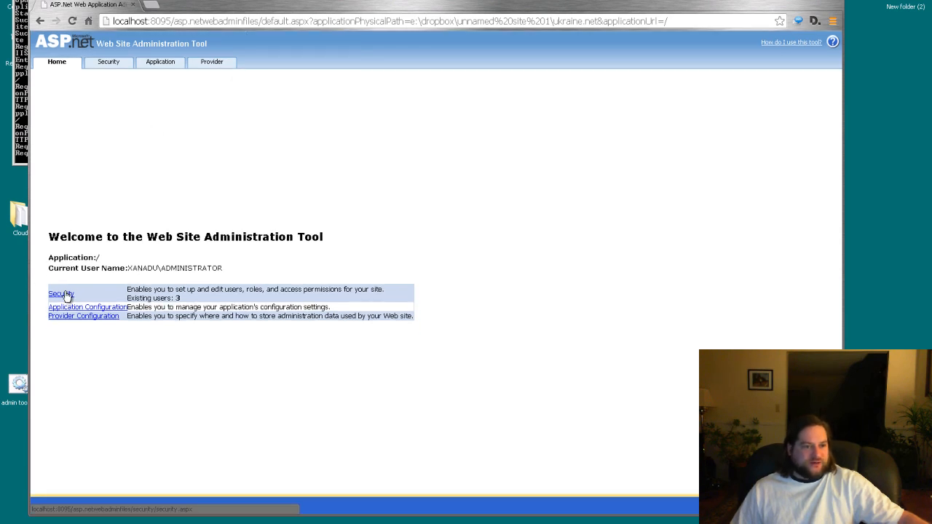
# Follow the Security link on the Home tab to view users and roles
pyautogui.click(86, 307)
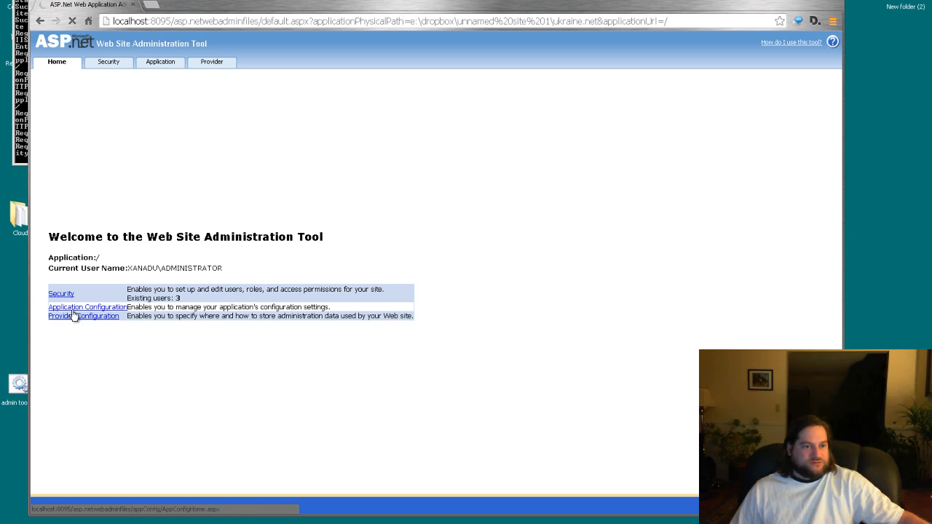
pyautogui.click(62, 293)
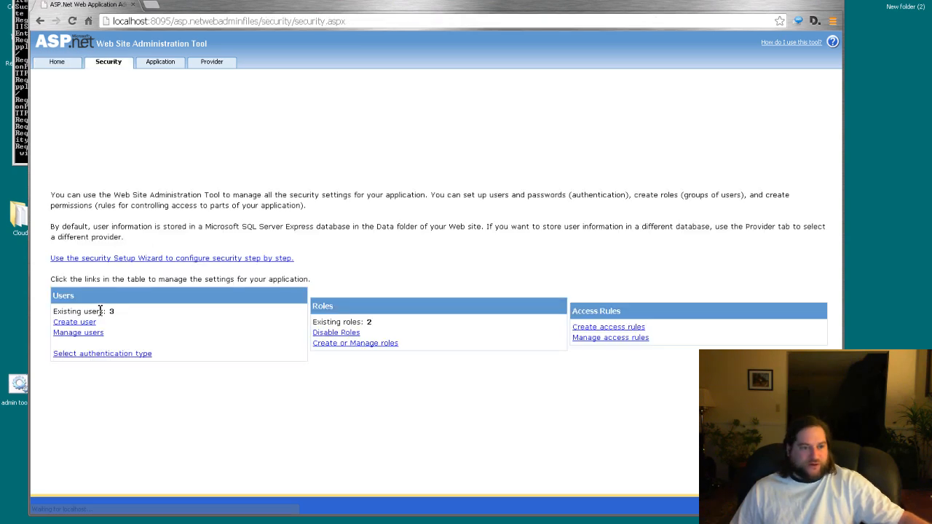